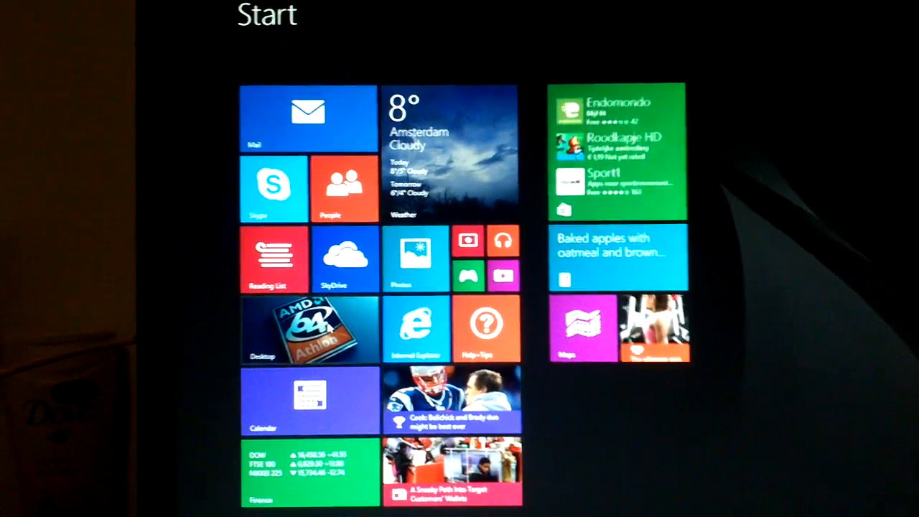
Go to the desktop from the Start screen to launch Microsoft Word 2007
click(310, 329)
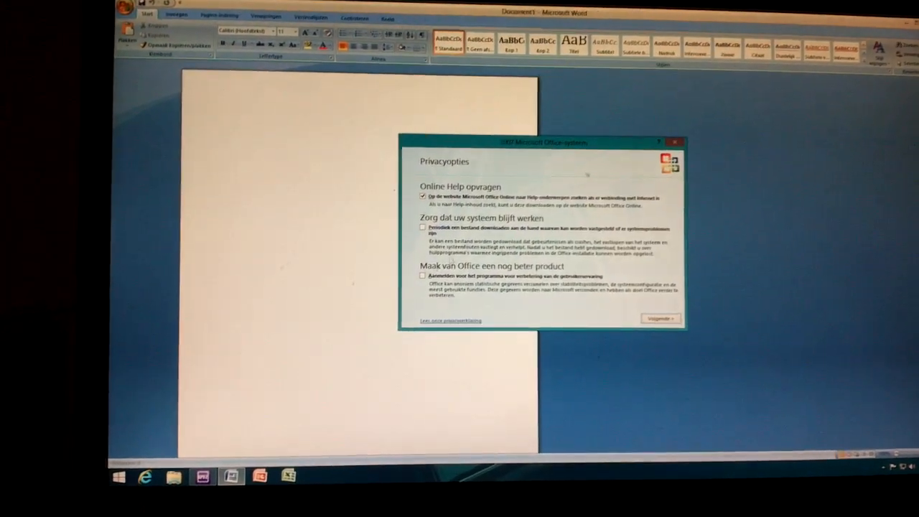
Dismiss the privacy prompt, write 'Word 2007 on an Athlon 64!!', then close Word without saving
click(658, 318)
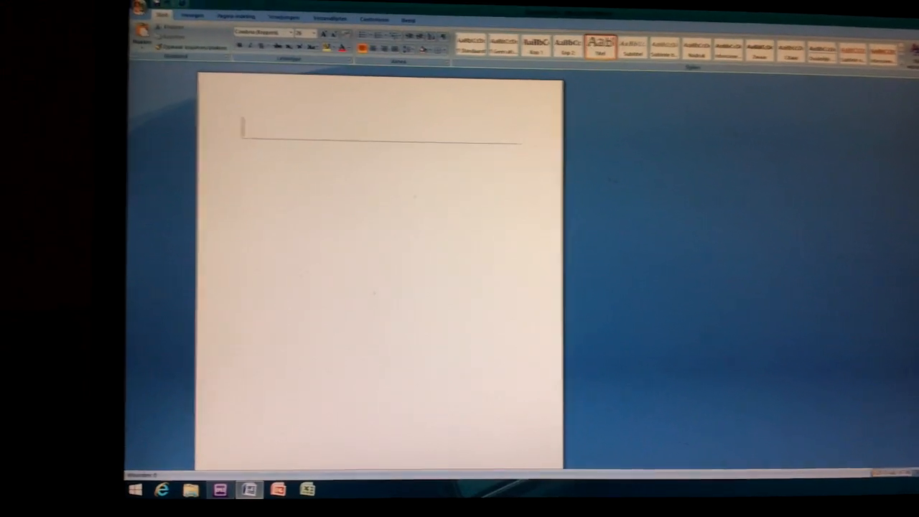
text(word)
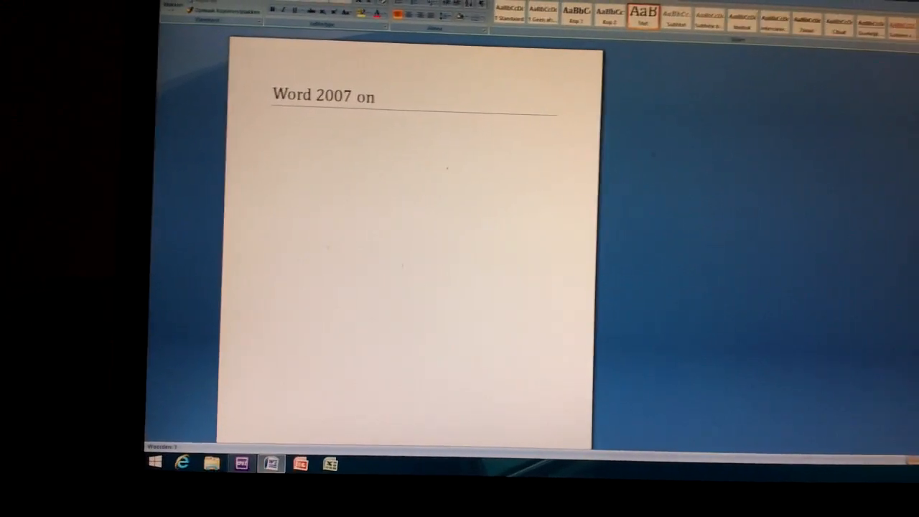
text(an)
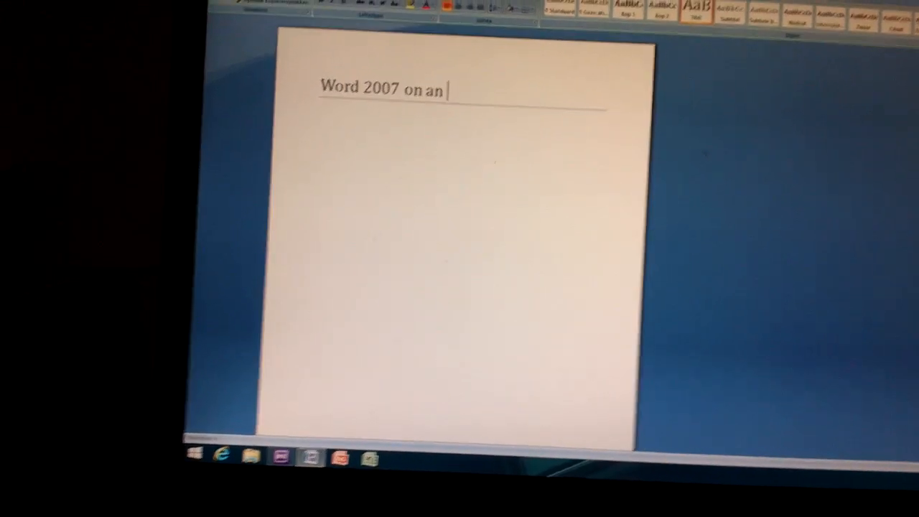
text(Ath)
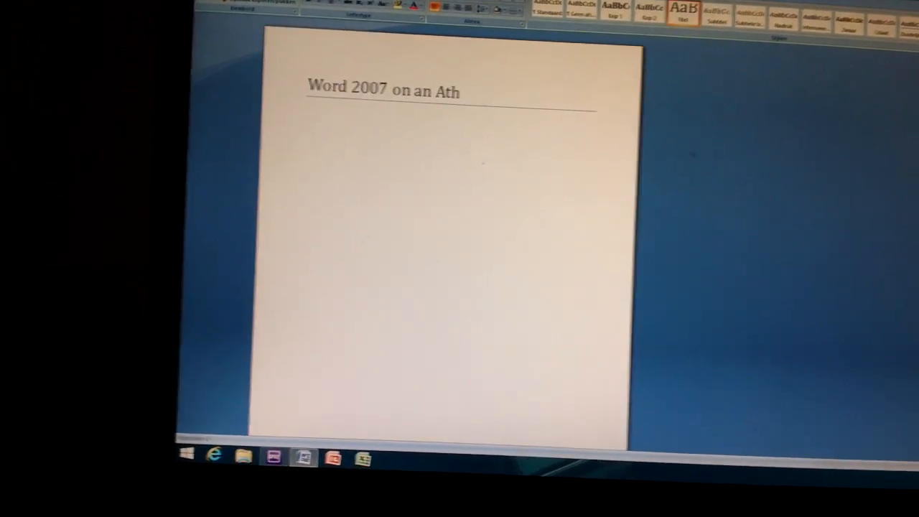
text(lon 64!!)
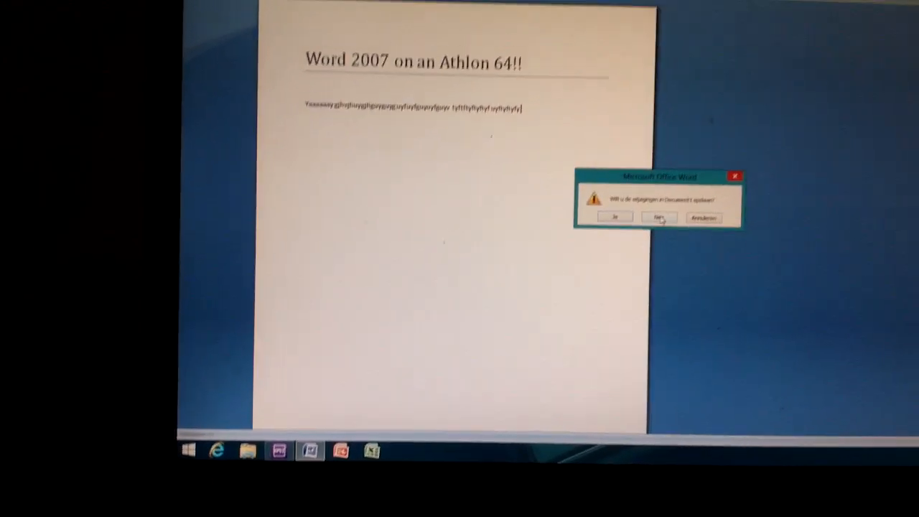
click(658, 218)
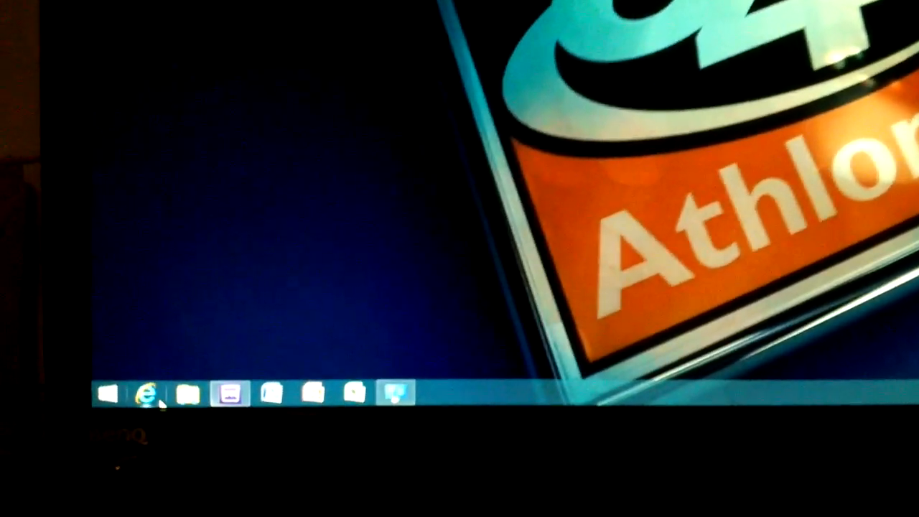
Launch Internet Explorer and scroll down through the YouTube subscriptions feed
click(141, 393)
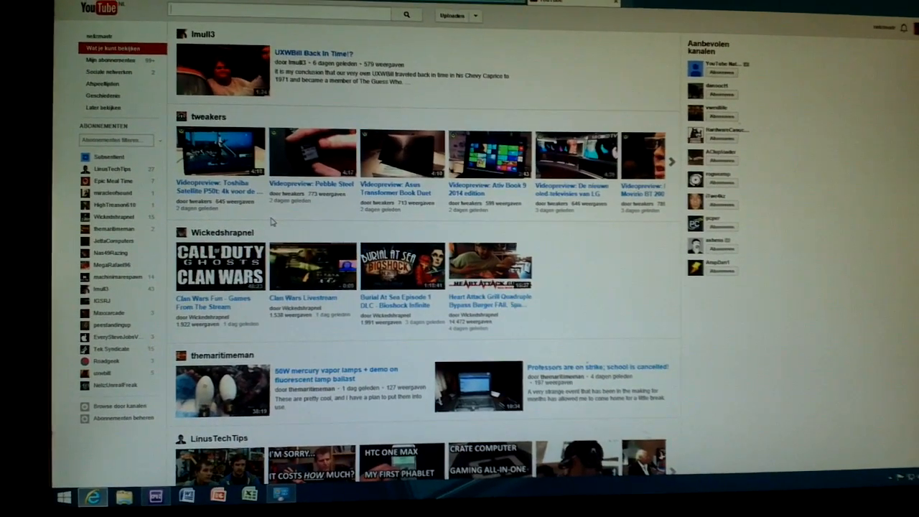
scroll(down, 3)
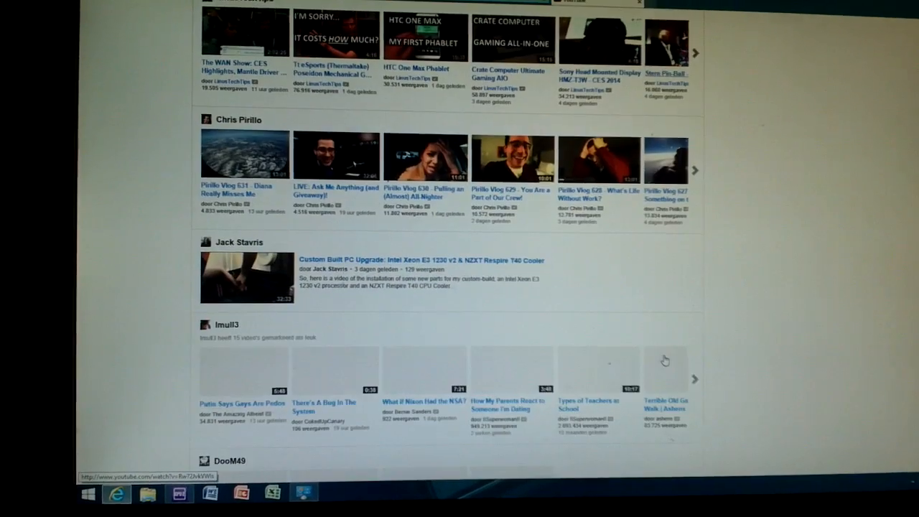
scroll(down, 3)
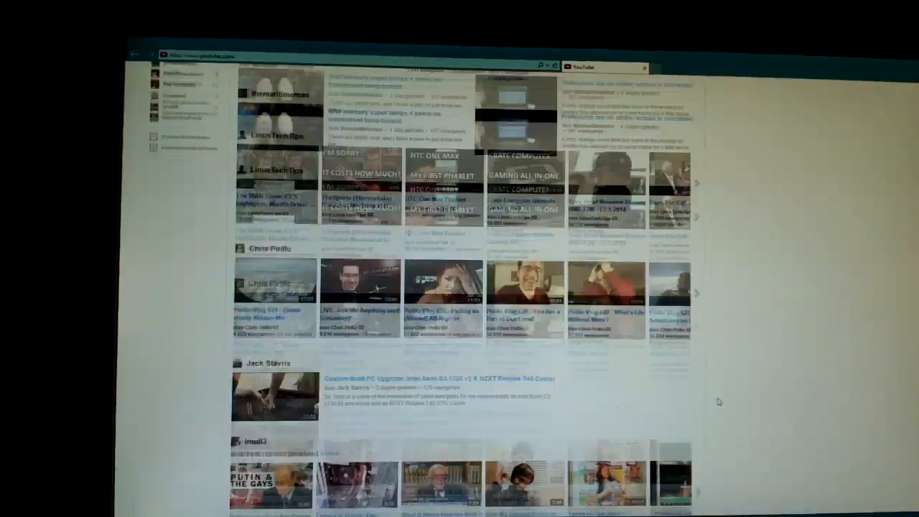
scroll(down, 3)
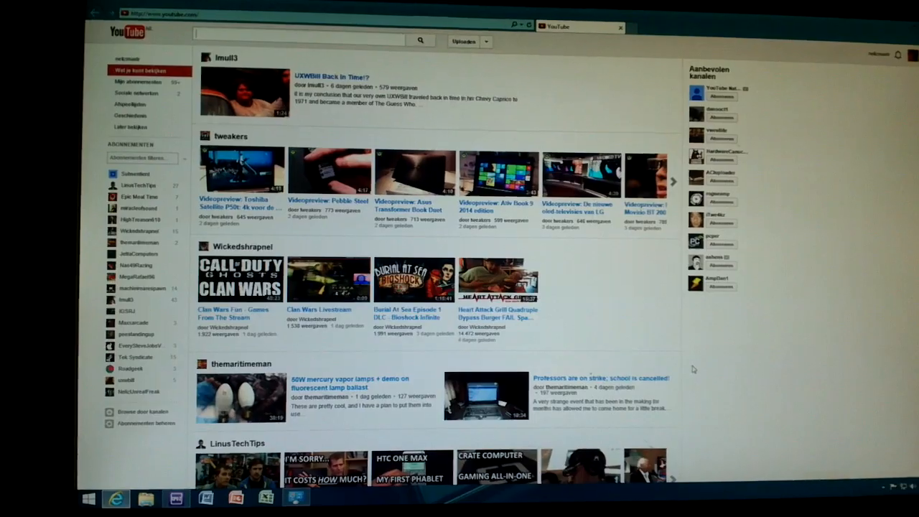
scroll(down, 3)
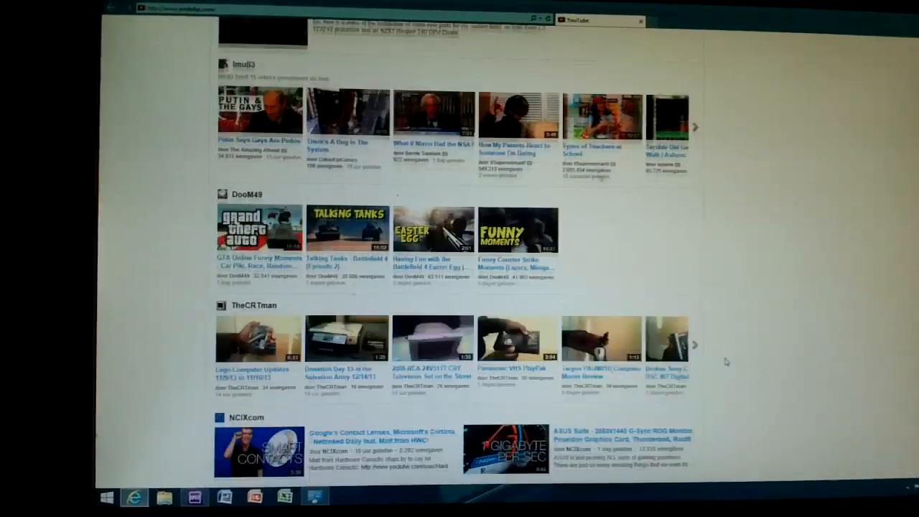
scroll(down, 3)
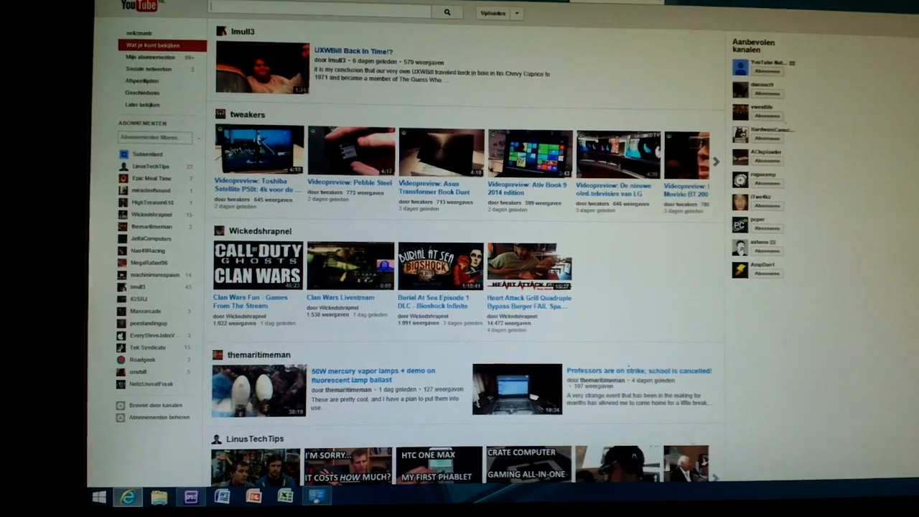
scroll(down, 3)
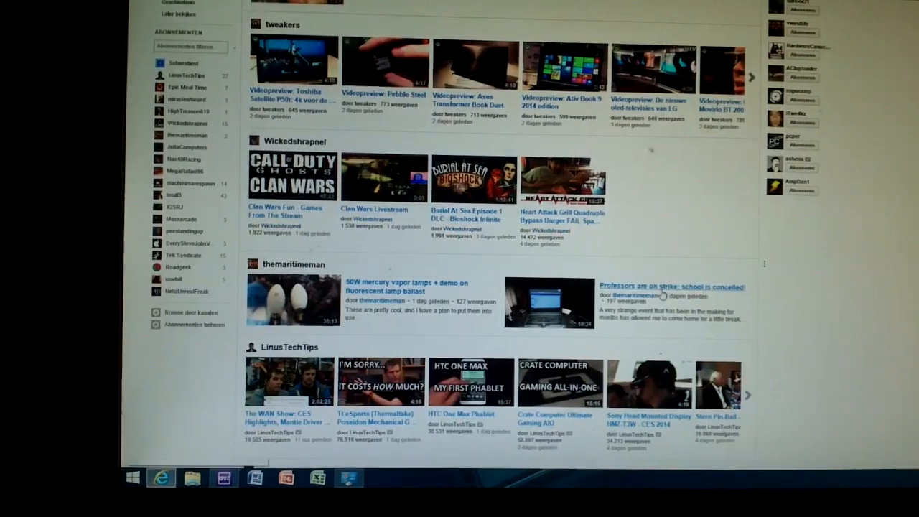
scroll(down, 3)
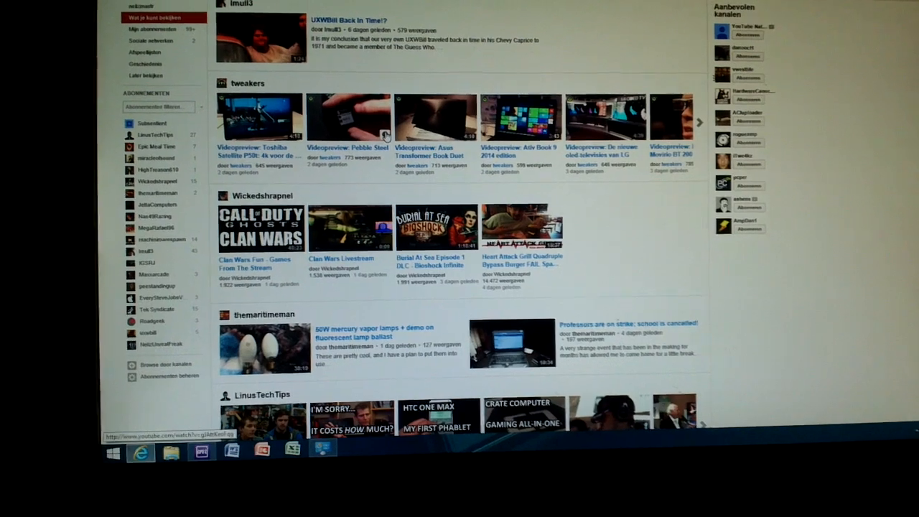
scroll(down, 3)
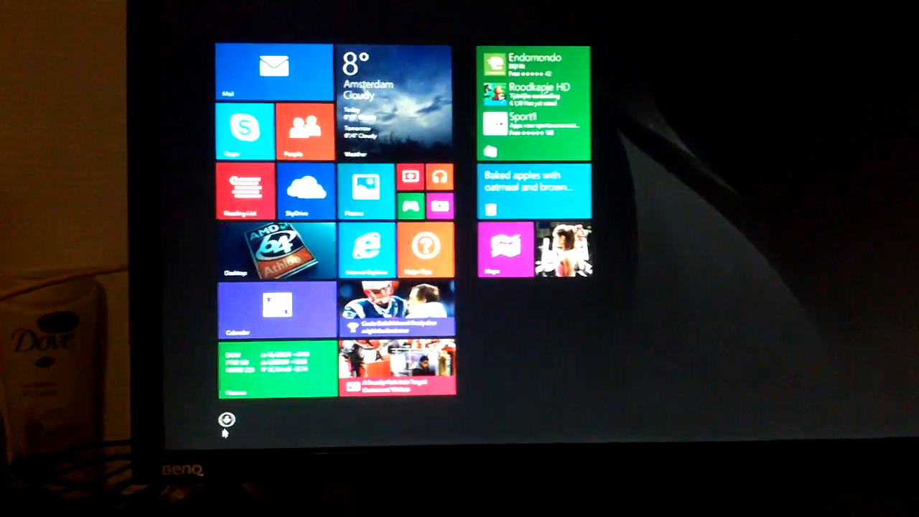
Show the full list of installed apps on the Start screen
click(227, 419)
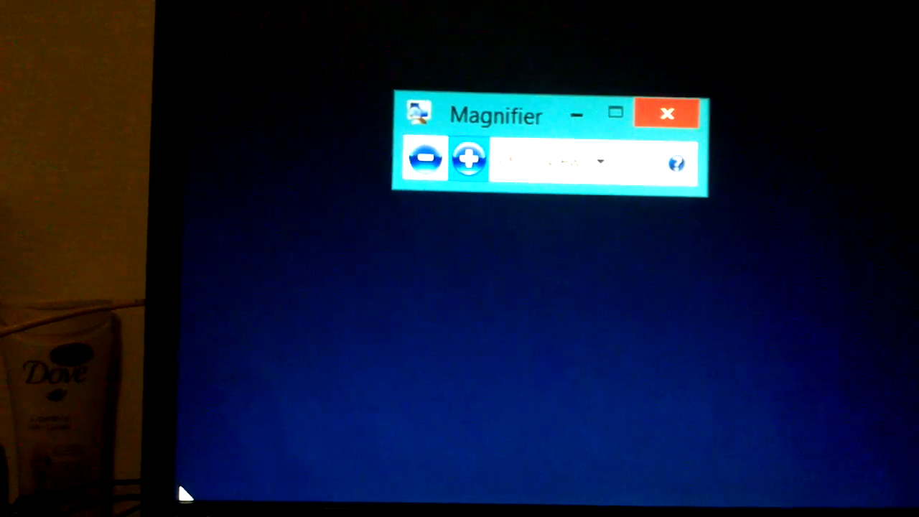
Close the Magnifier window, leaving Task Manager's process list on the desktop
click(470, 158)
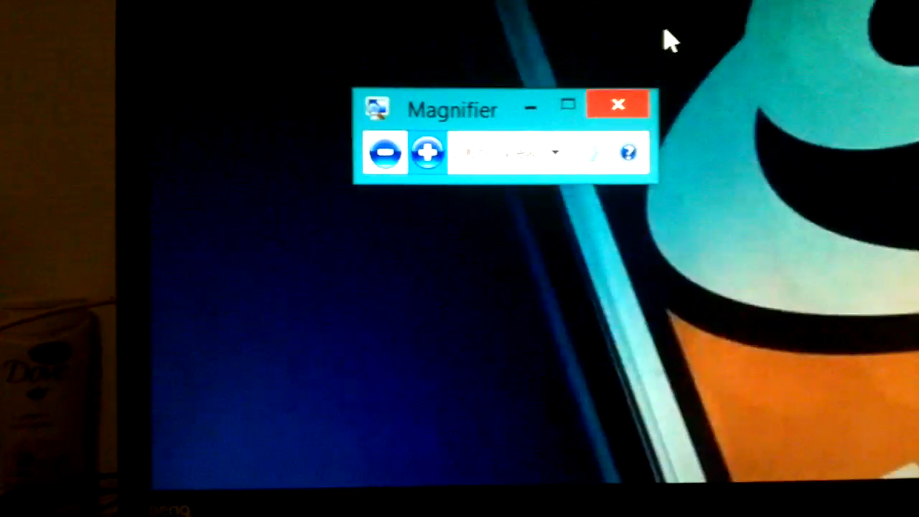
click(617, 103)
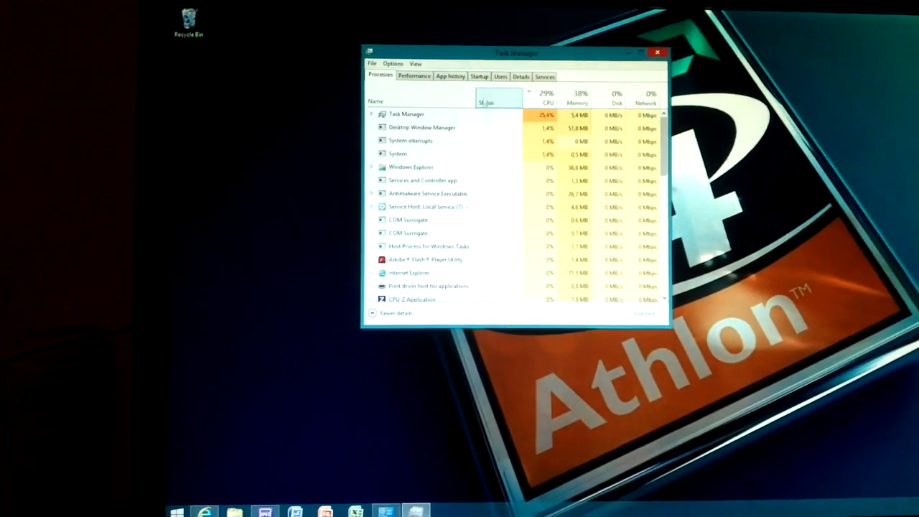
Switch Task Manager to the Details tab, then head toward the System information window
click(499, 78)
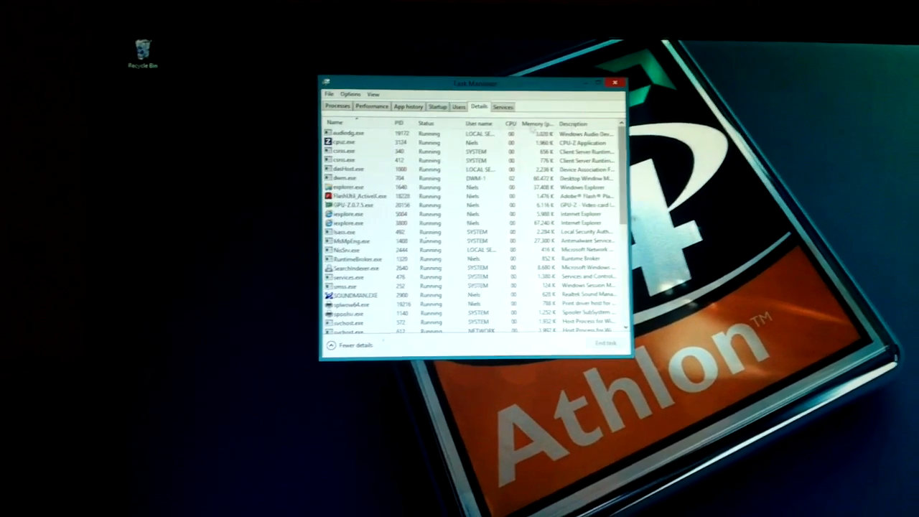
click(370, 106)
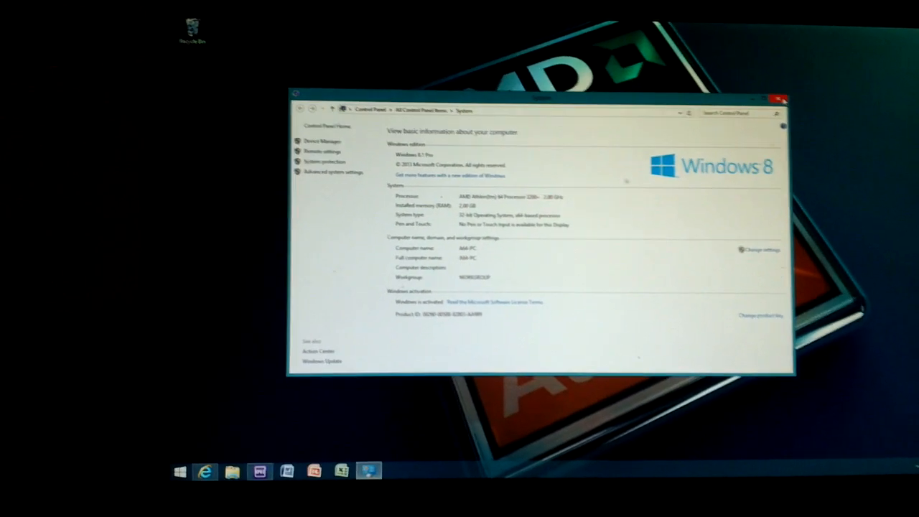
Close the System window and return to the Start screen
click(778, 97)
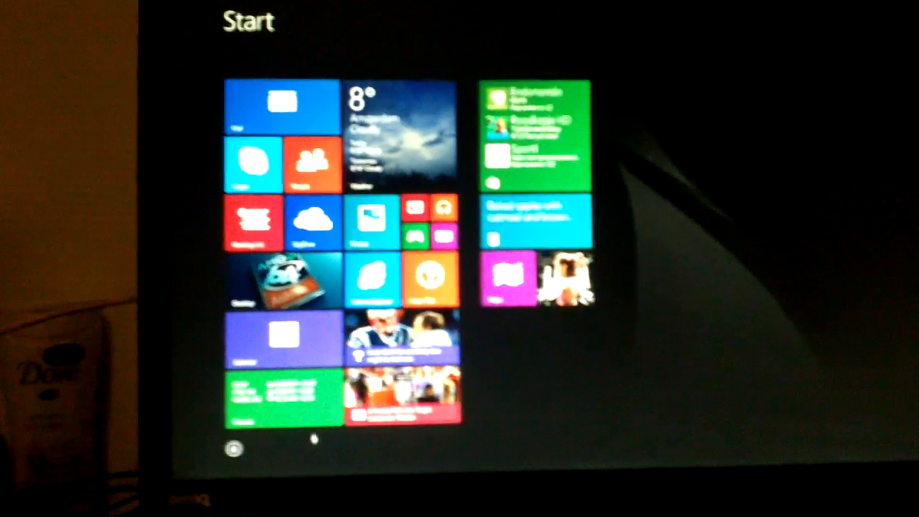
Browse Z: > Video > Series > Futurama > 7 and bring up Open With options for the last MP4 episode
click(232, 448)
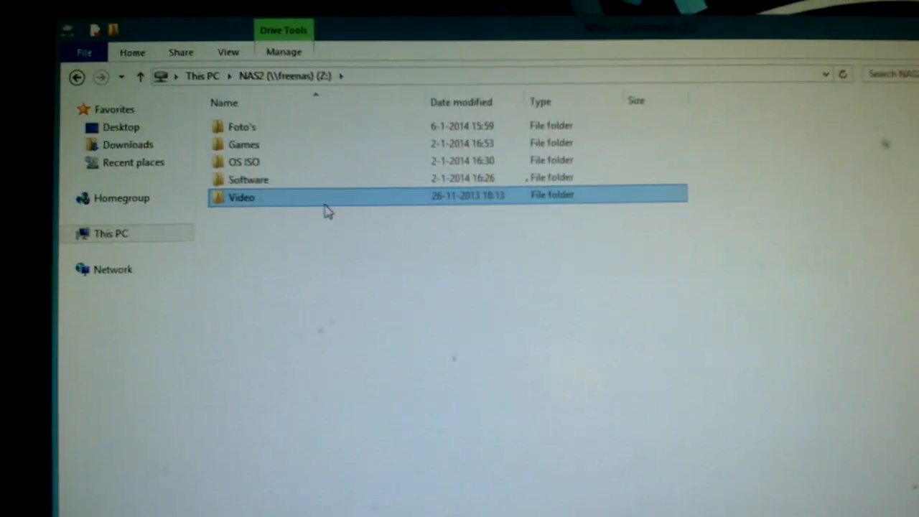
double_click(241, 197)
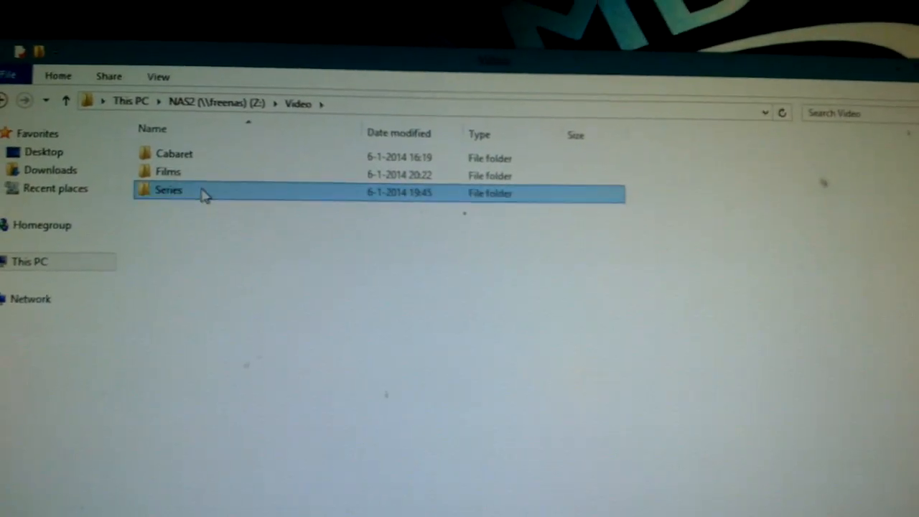
double_click(168, 189)
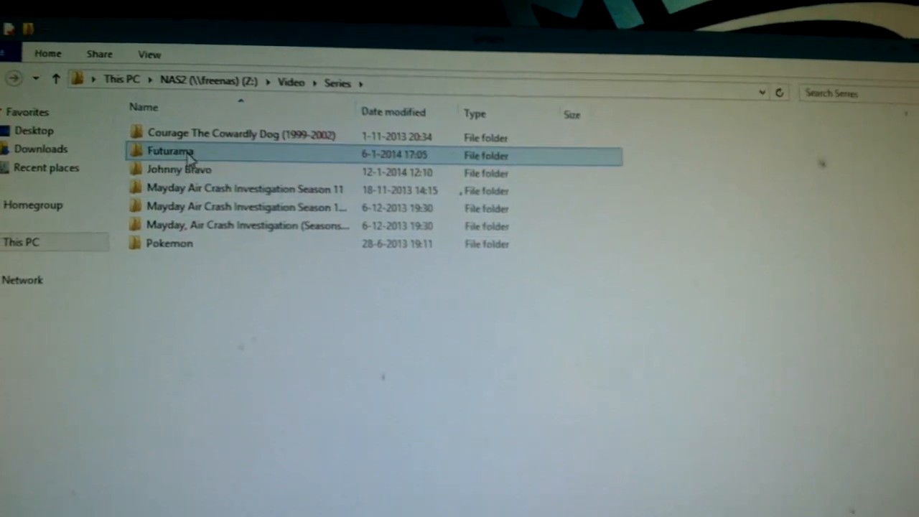
double_click(170, 152)
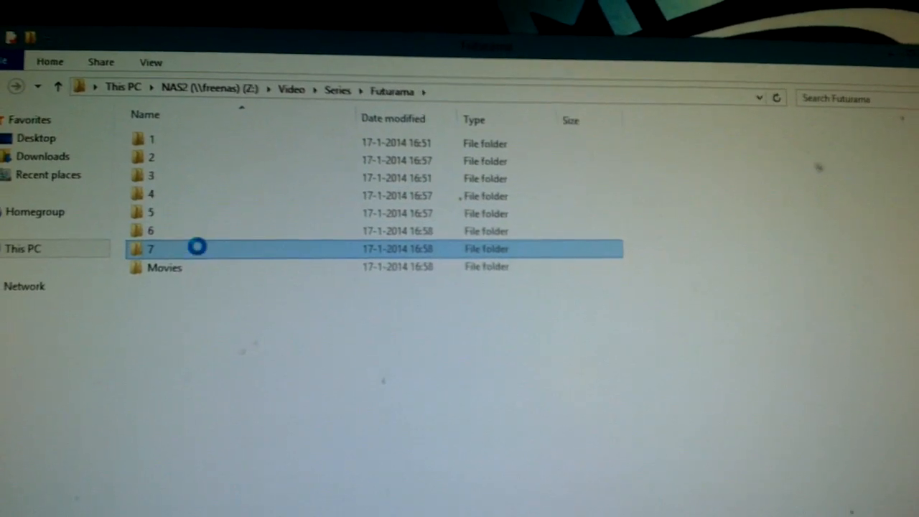
double_click(149, 248)
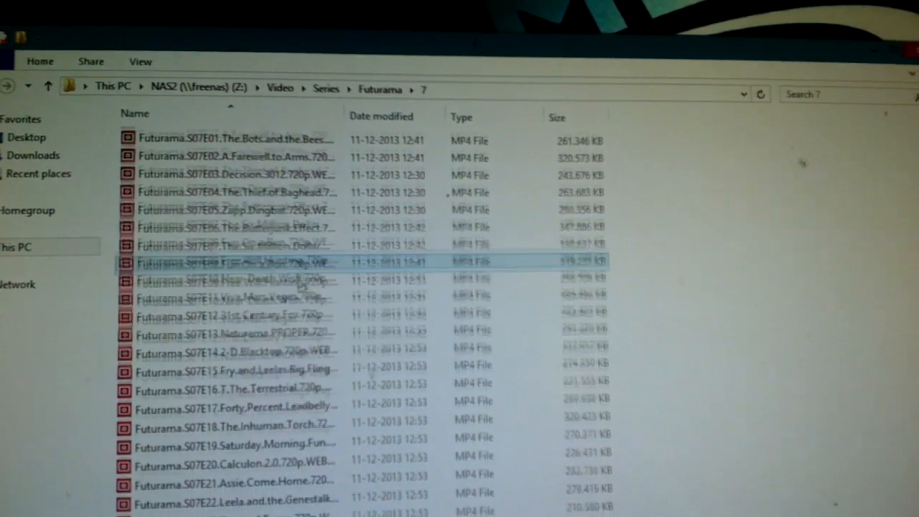
scroll(down, 3)
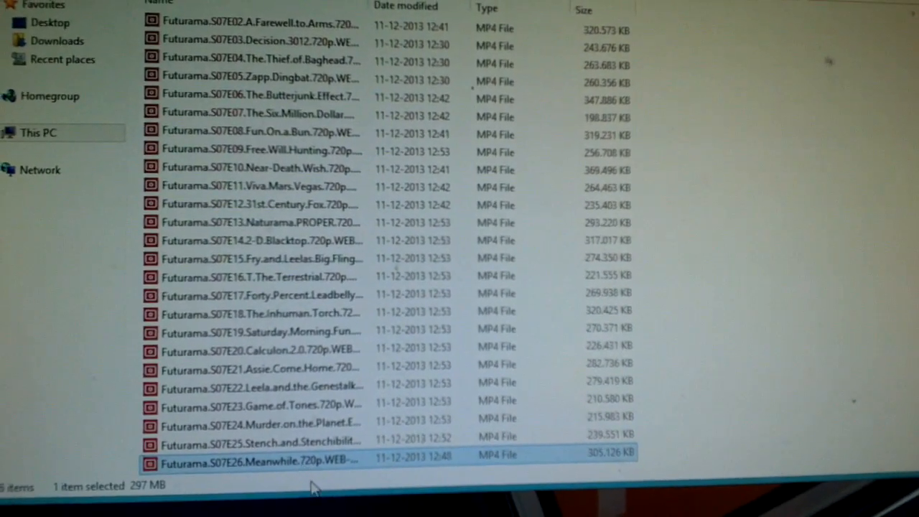
right_click(258, 462)
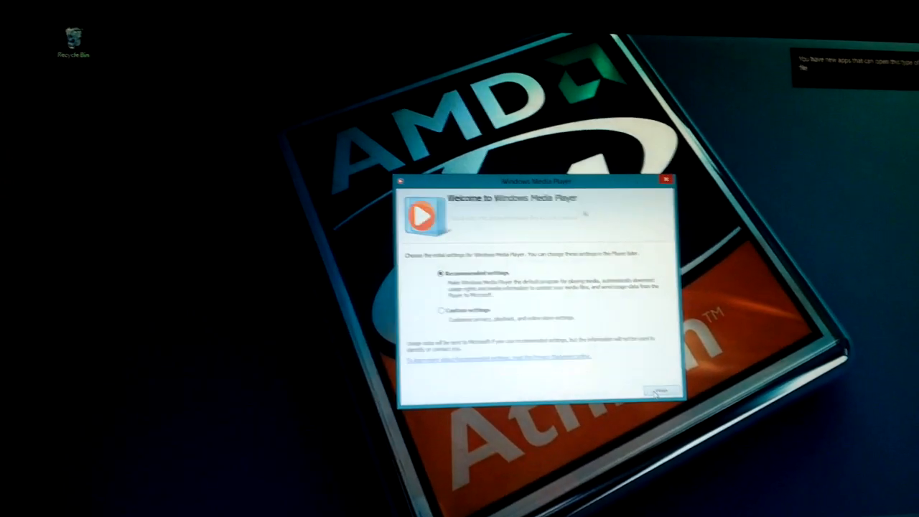
Accept Windows Media Player's recommended settings and dismiss the completed setup window
click(654, 390)
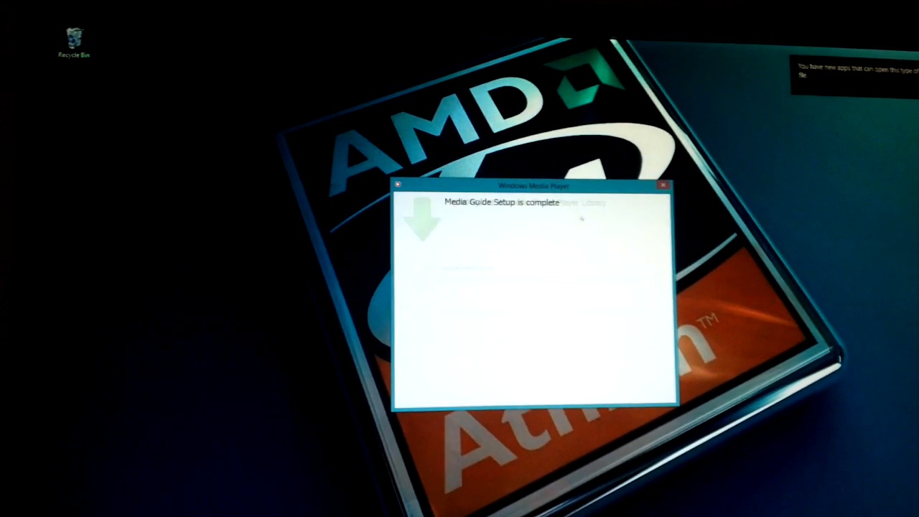
click(663, 185)
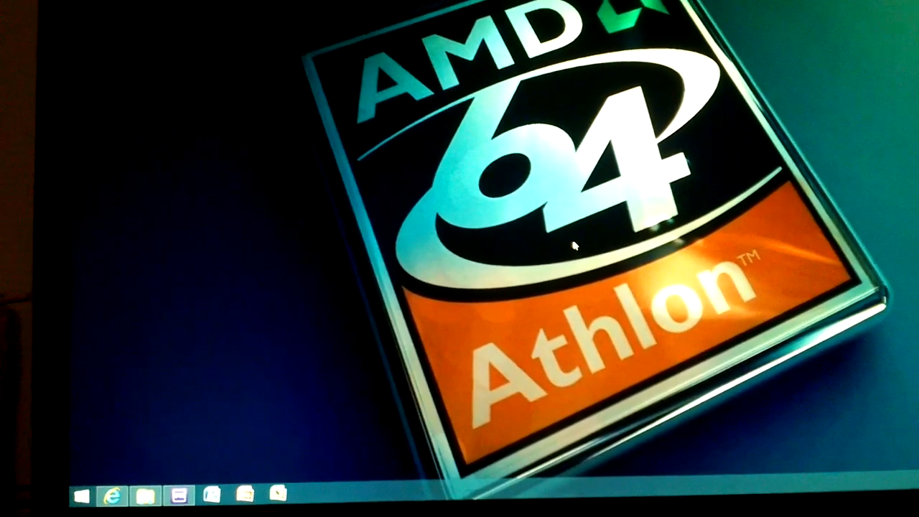
Reopen the last Futurama season 7 episode from the folder and maximize Media Player while it connects
click(147, 495)
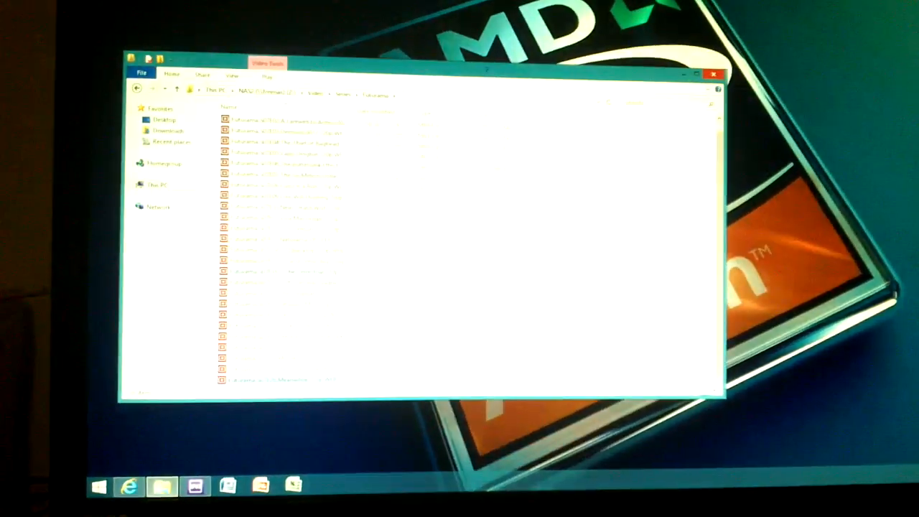
right_click(266, 380)
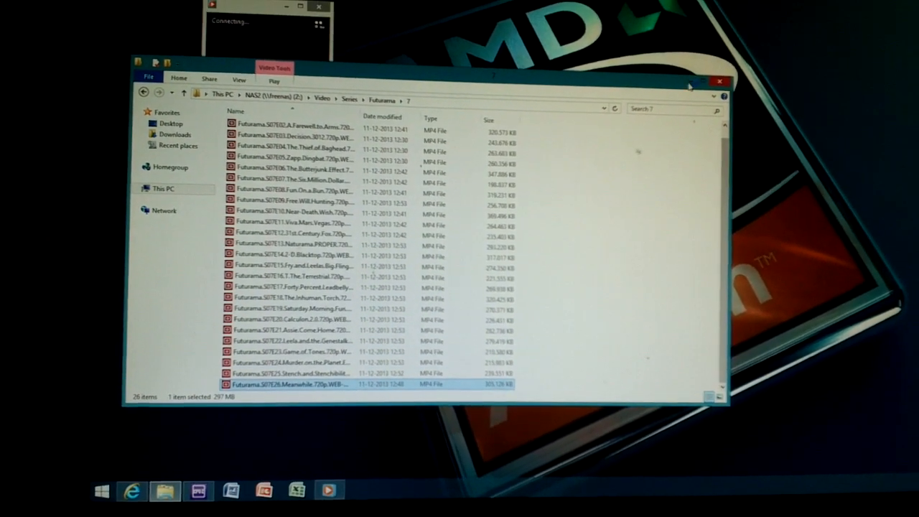
double_click(294, 384)
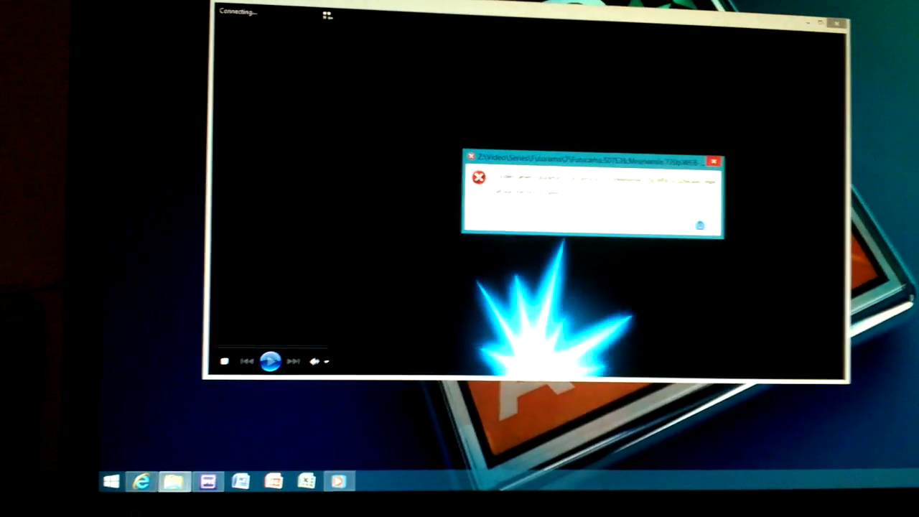